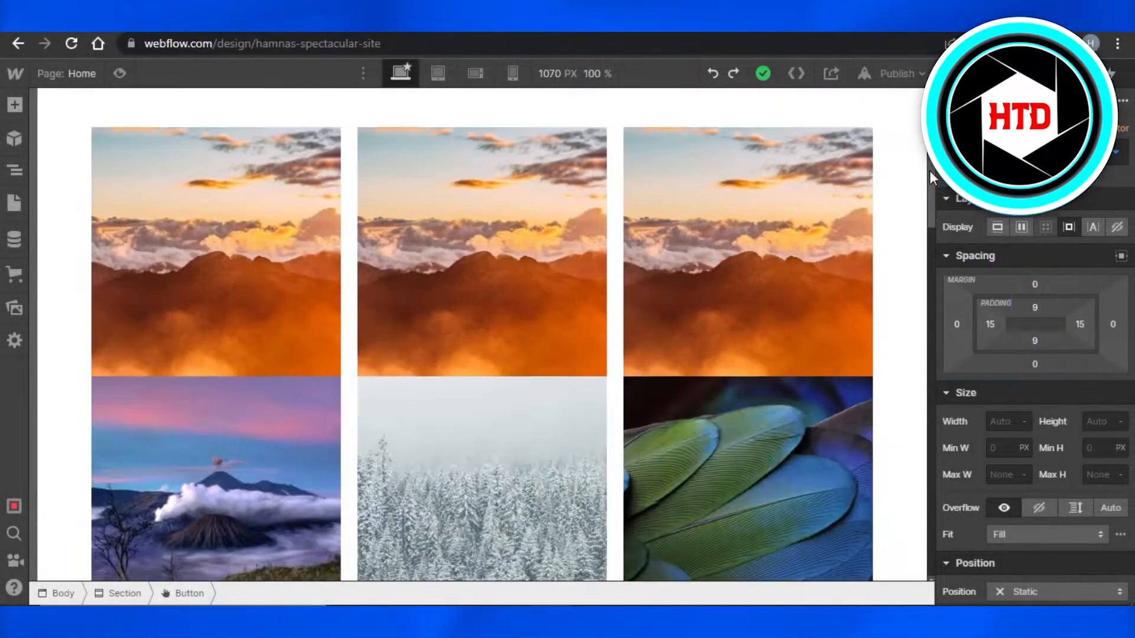
Scroll the canvas to bring the 'Button Text' button below the street-scene photo into view
scroll("down", 3)
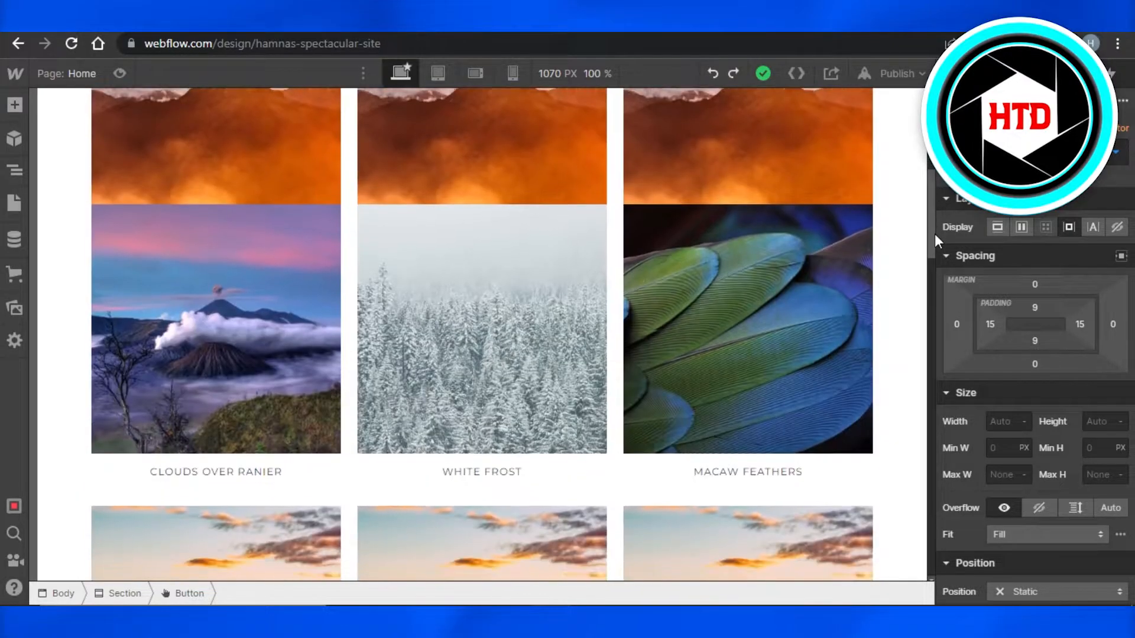
scroll("down", 3)
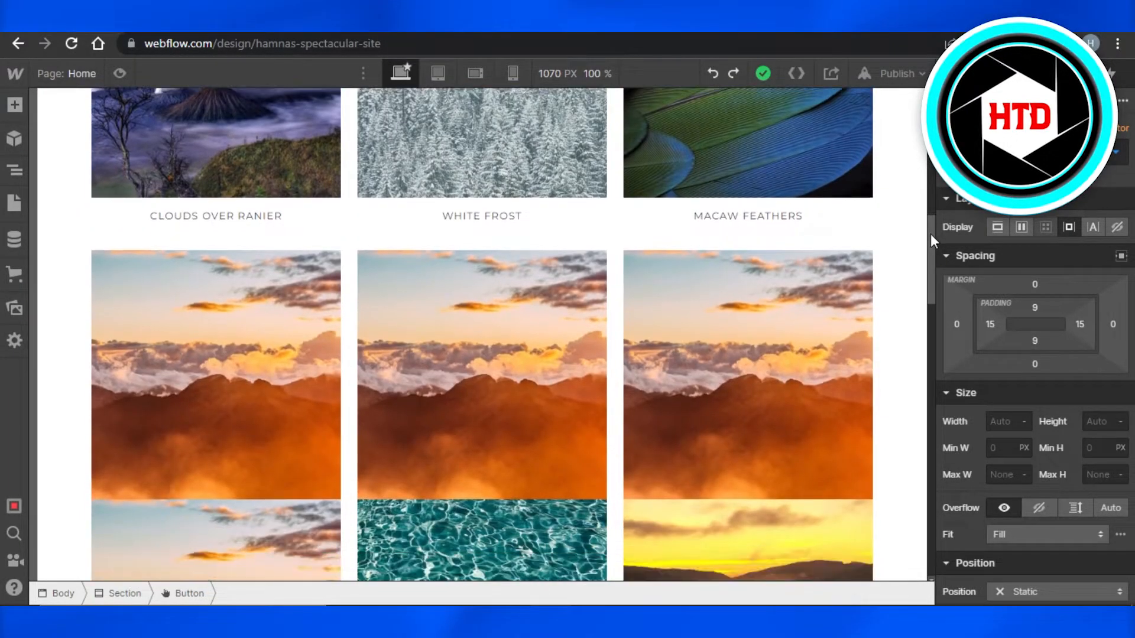
scroll("down", 3)
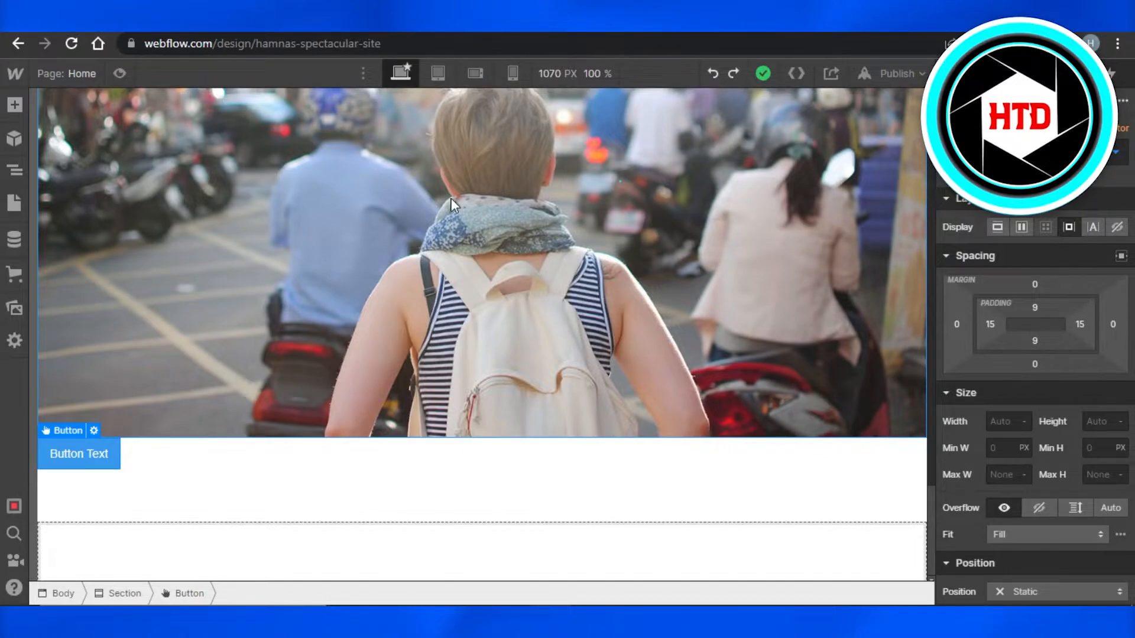
Scroll the canvas while the button's Link Settings open with the page-link option
scroll("down", 3)
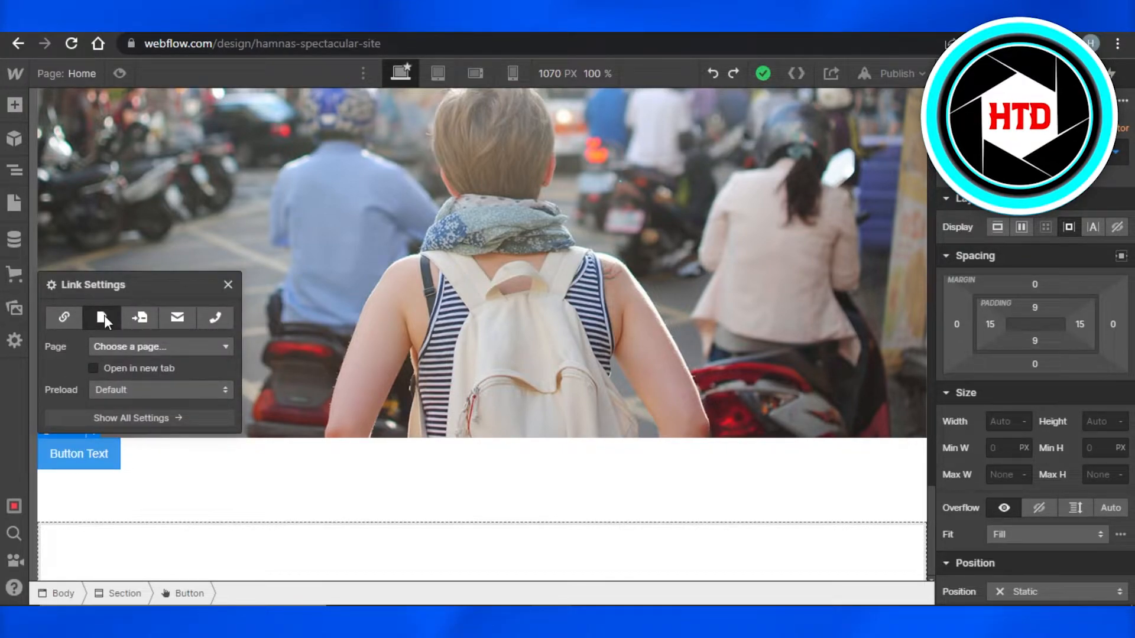
Toggle the link type from URL back to Page and open the page dropdown
left_click(64, 319)
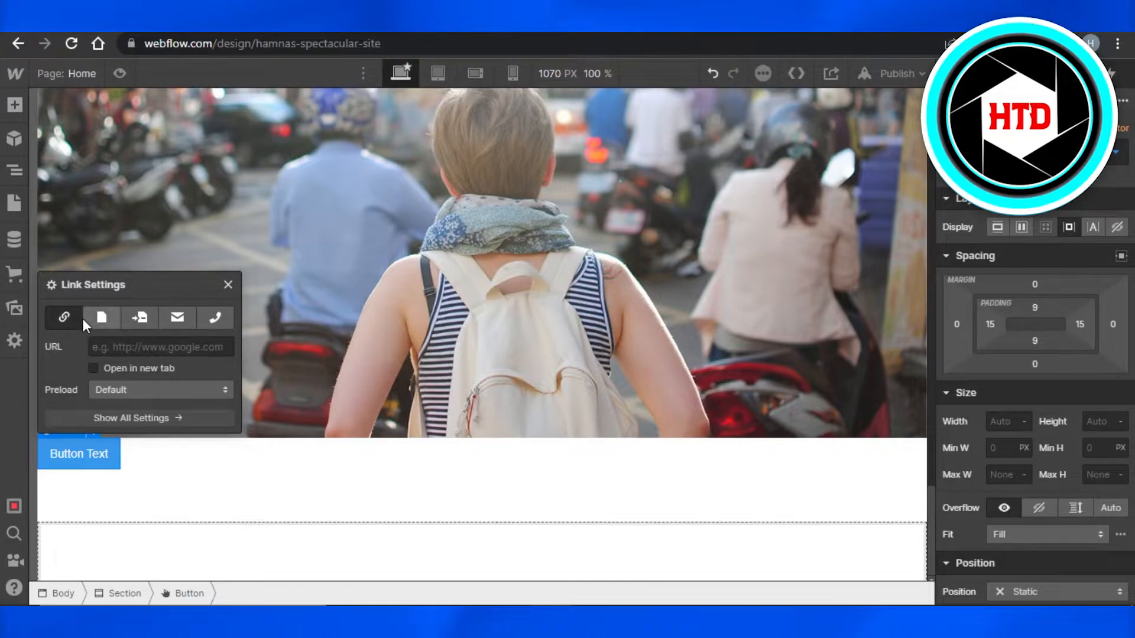
left_click(102, 318)
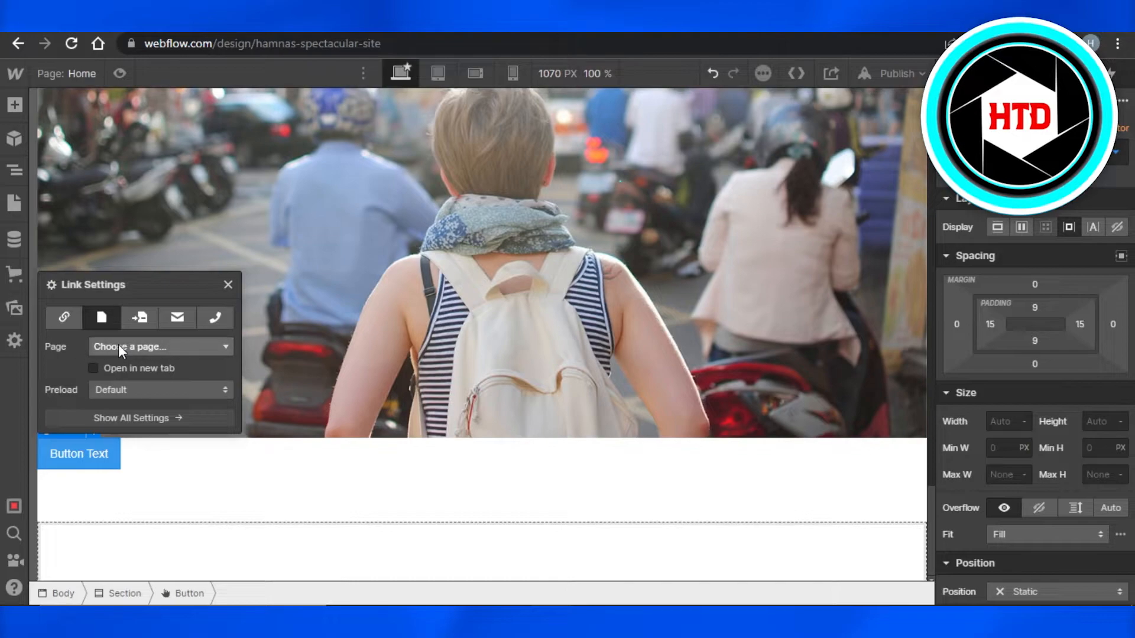
left_click(159, 346)
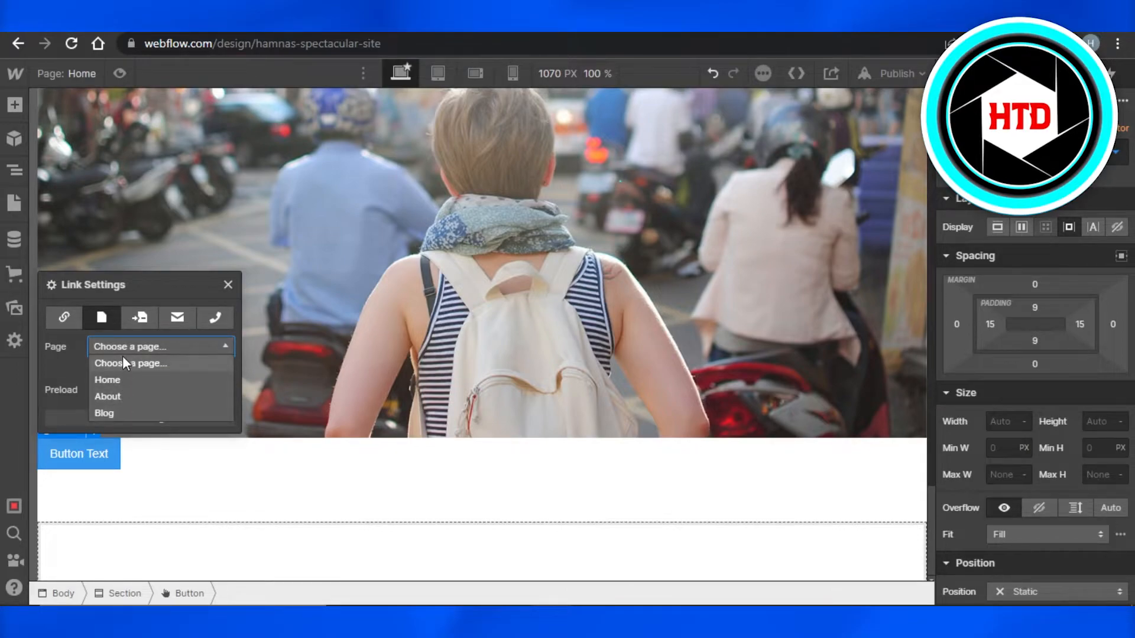
mouse_move(123, 397)
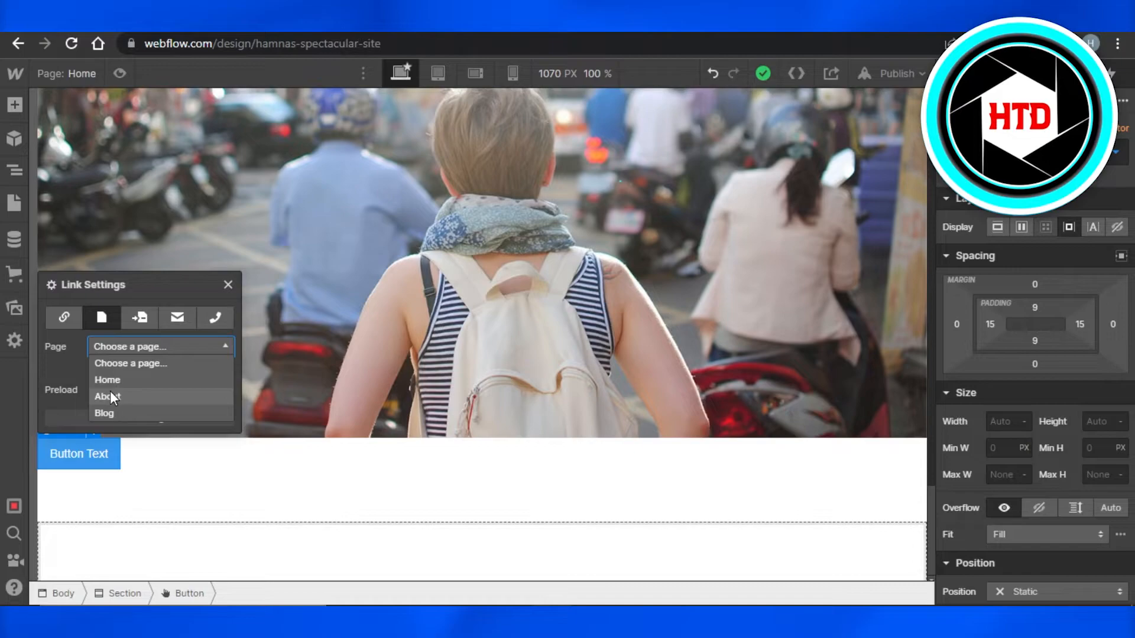
Link the button to the About page, keeping preload on Default
left_click(107, 396)
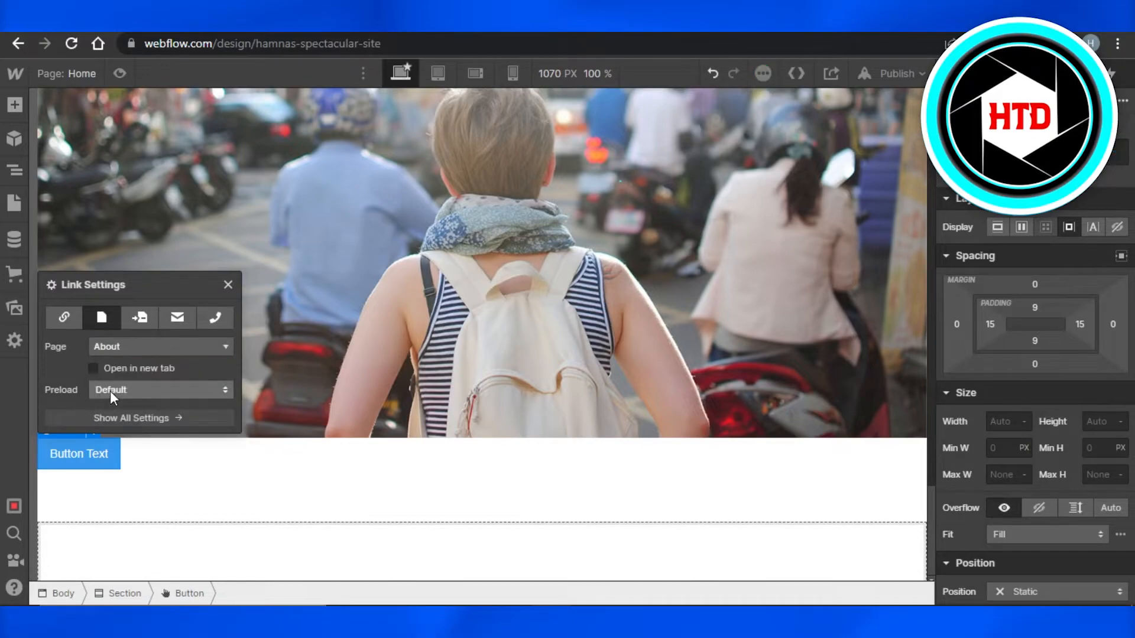
left_click(159, 389)
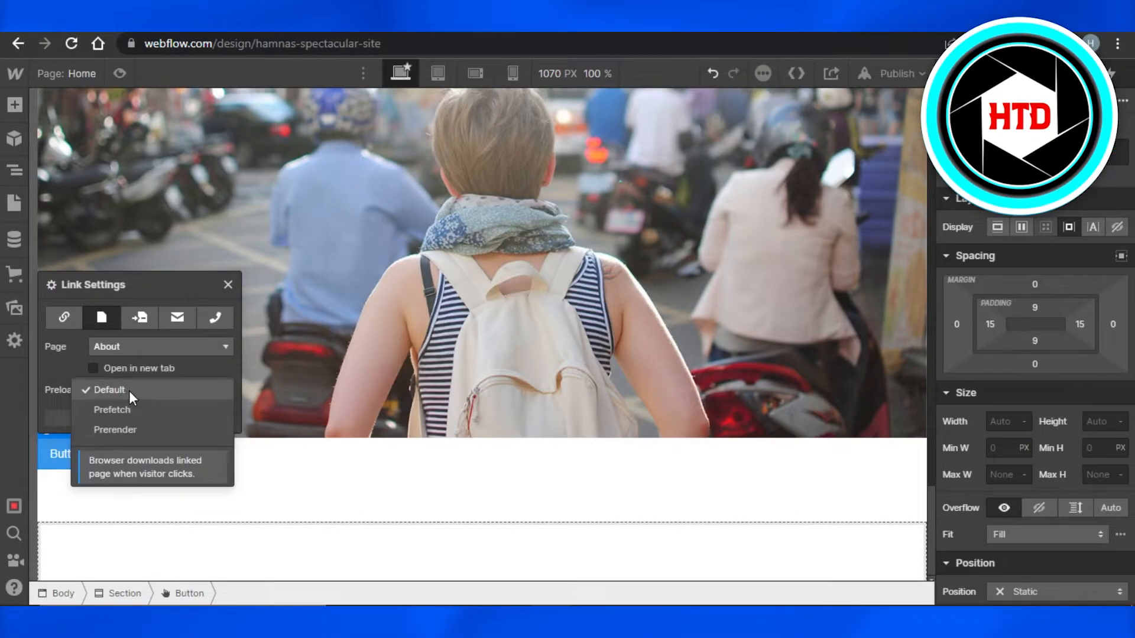
mouse_move(115, 430)
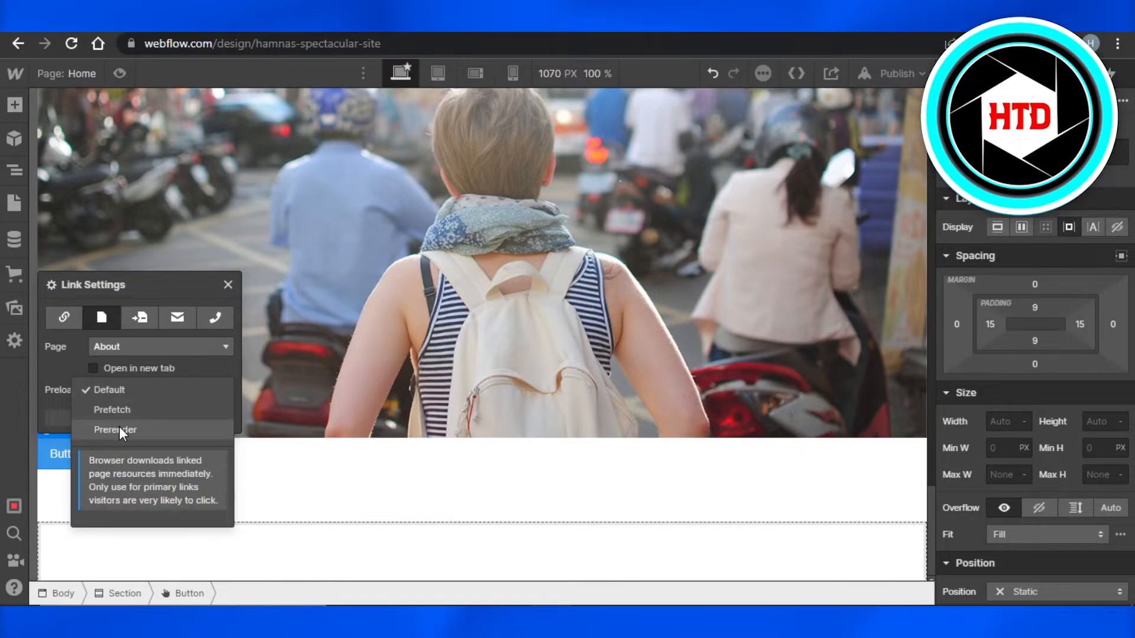
left_click(93, 368)
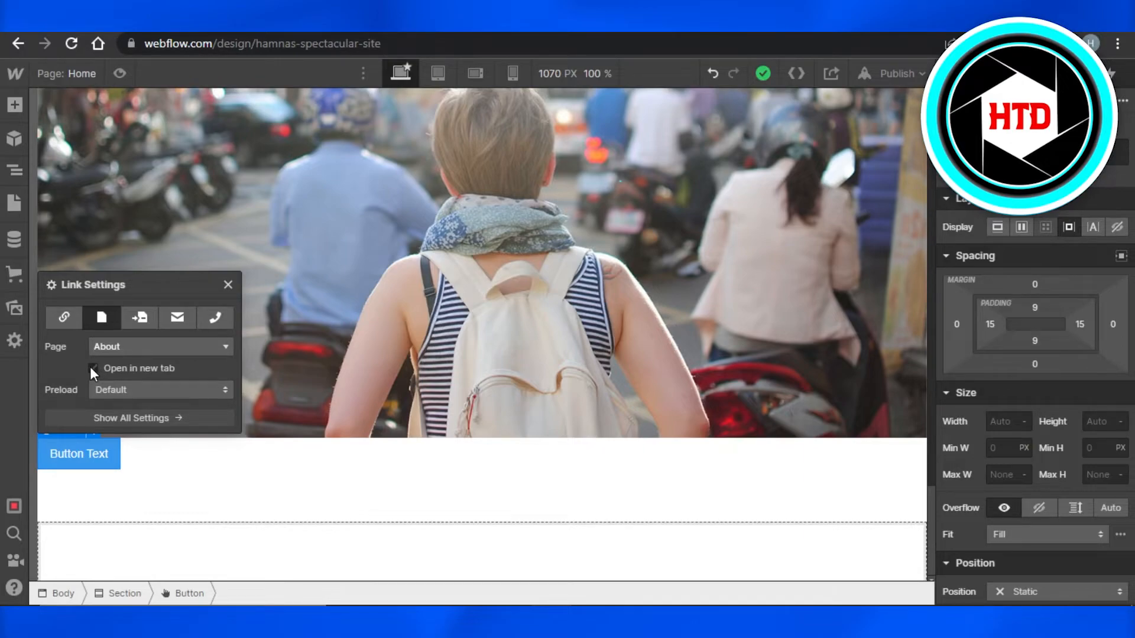
Tick 'Open in new tab' for the About link
left_click(93, 368)
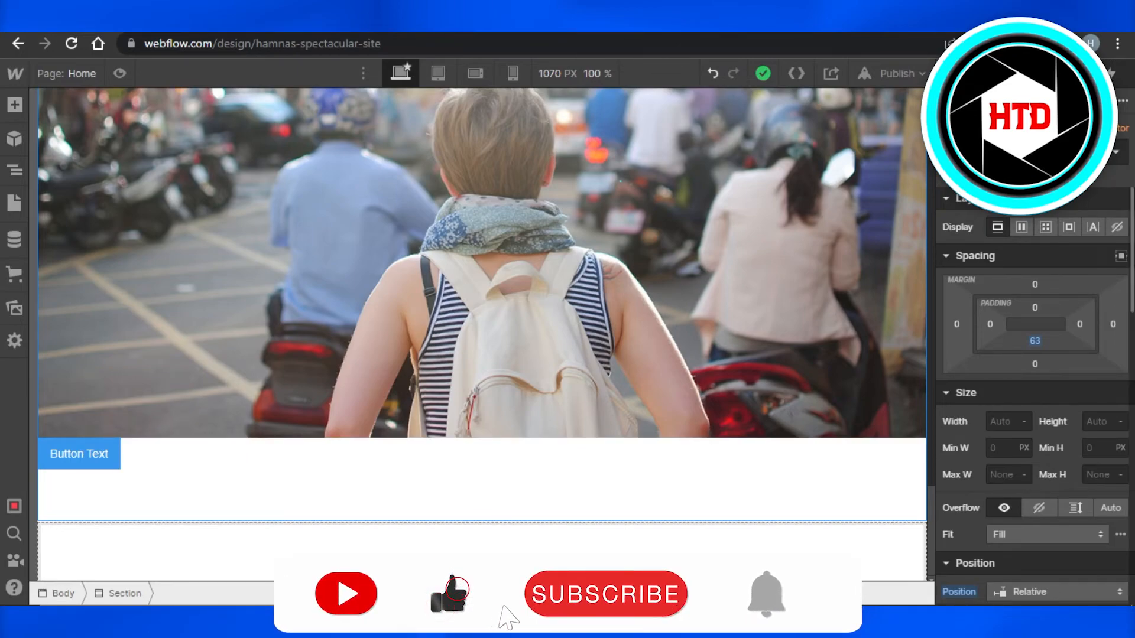
left_click(606, 594)
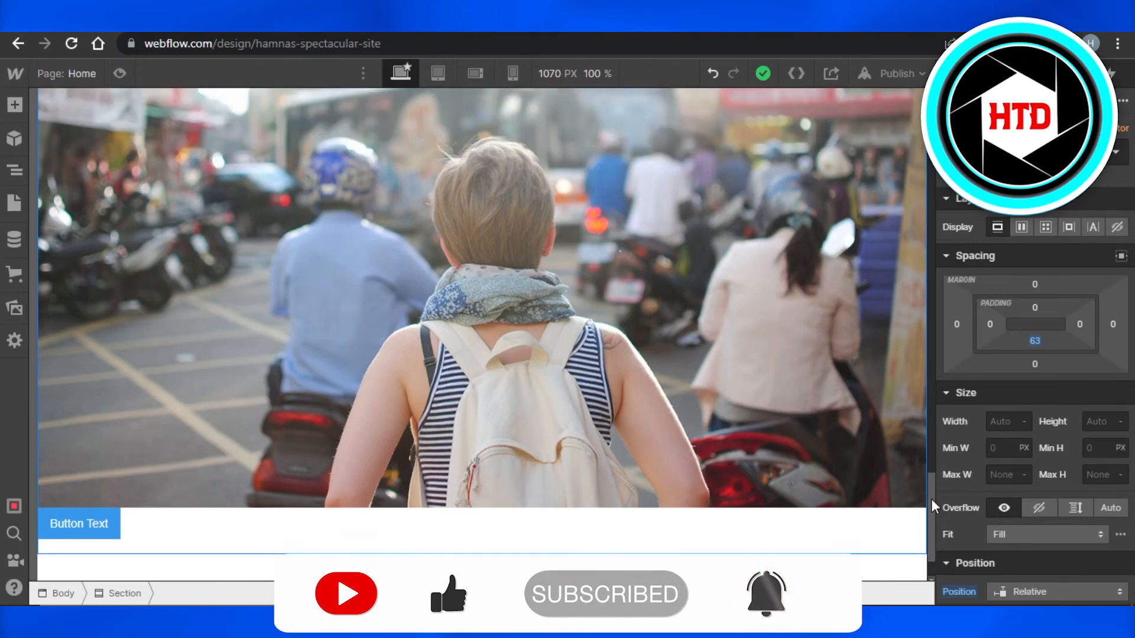
scroll("down", 3)
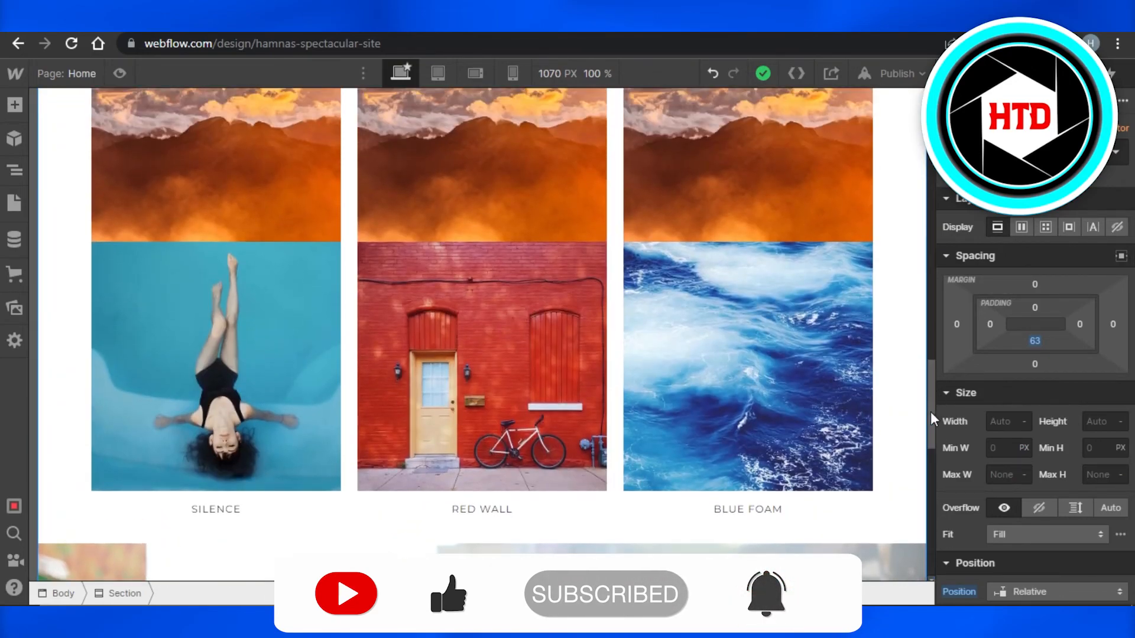
scroll("down", 3)
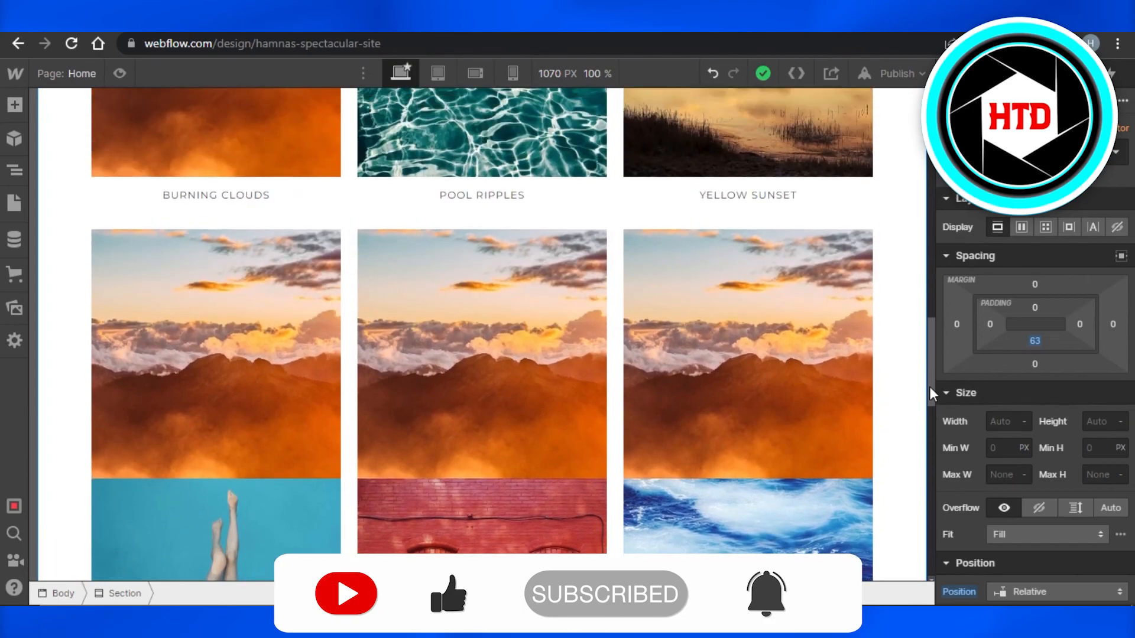